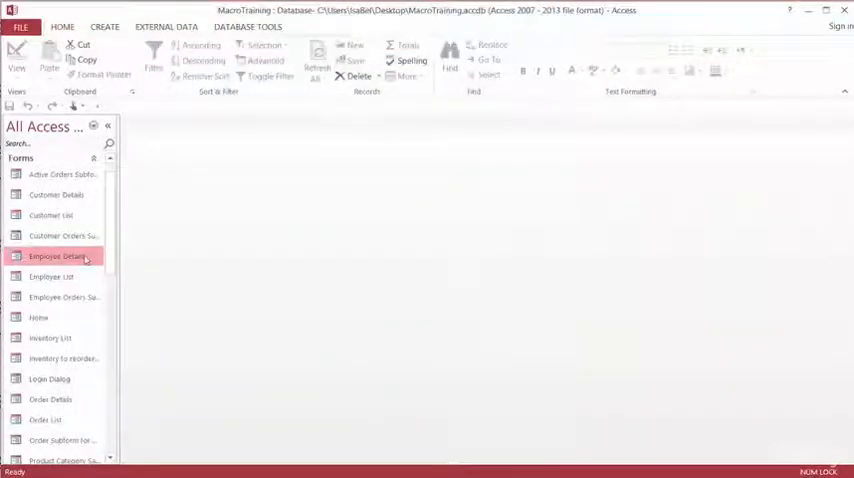
Step: Open the Employee Details form in Design view from the Navigation Pane
right_click(57, 256)
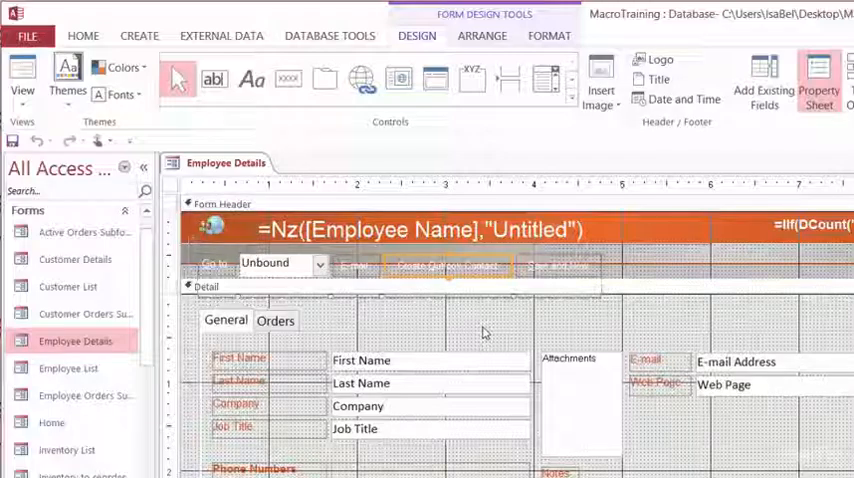
Step: Show the Property Sheet's event properties for the cmdCreateOutlookContact button
left_click(818, 85)
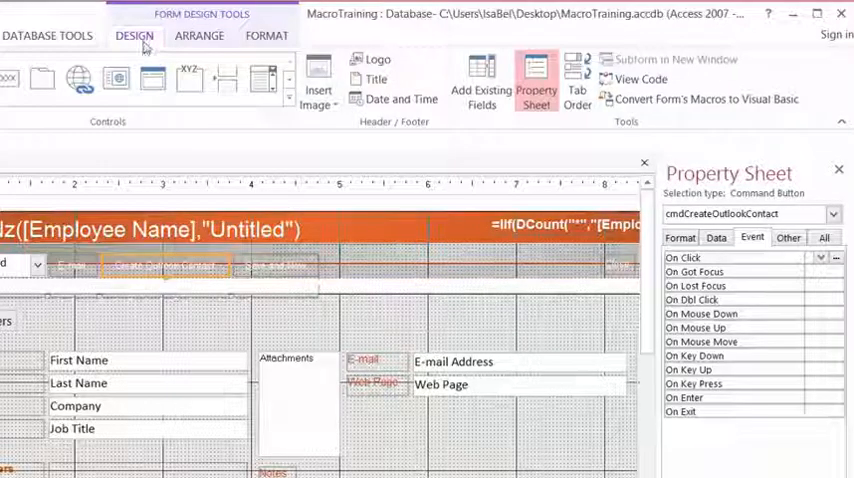
mouse_move(540, 135)
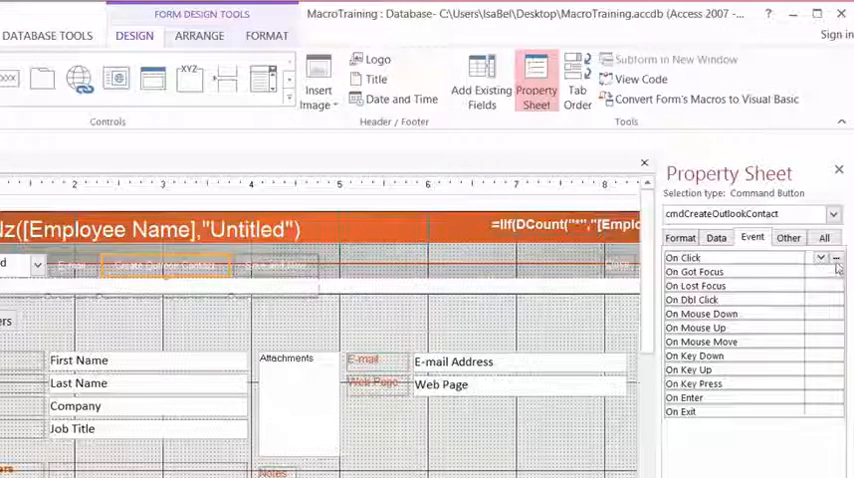
Step: Launch the On Click builder to choose Macro Builder
left_click(825, 245)
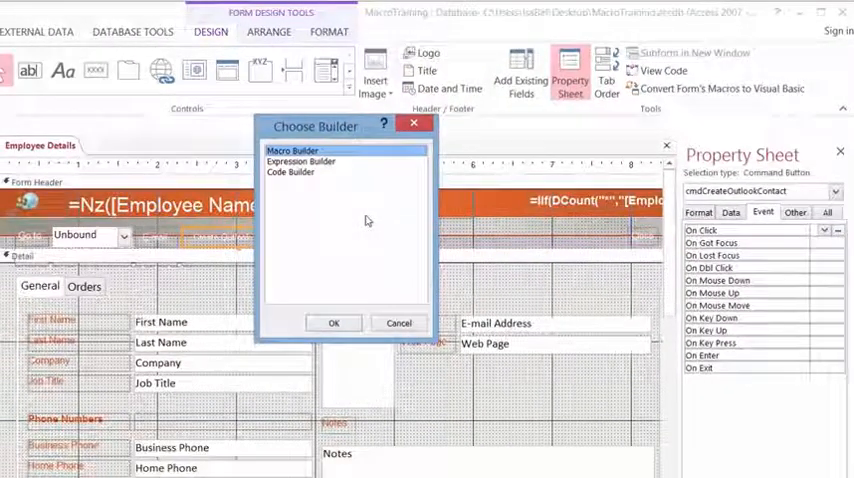
mouse_move(366, 213)
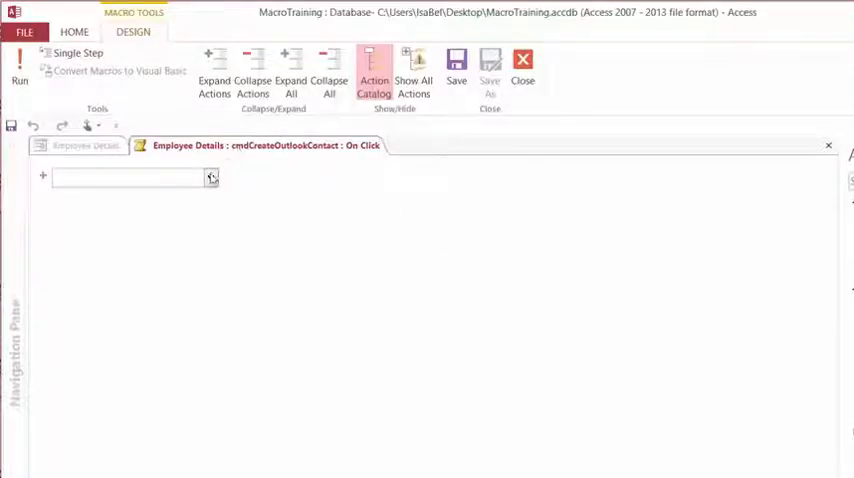
Step: Add OnError Go to Next and a RunMenuCommand action set to SaveAsOutlookContact
left_click(211, 177)
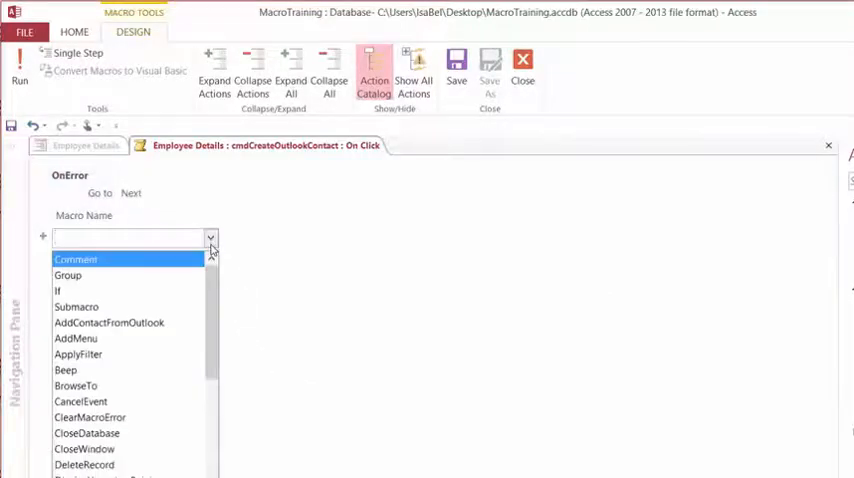
type("RunMacro")
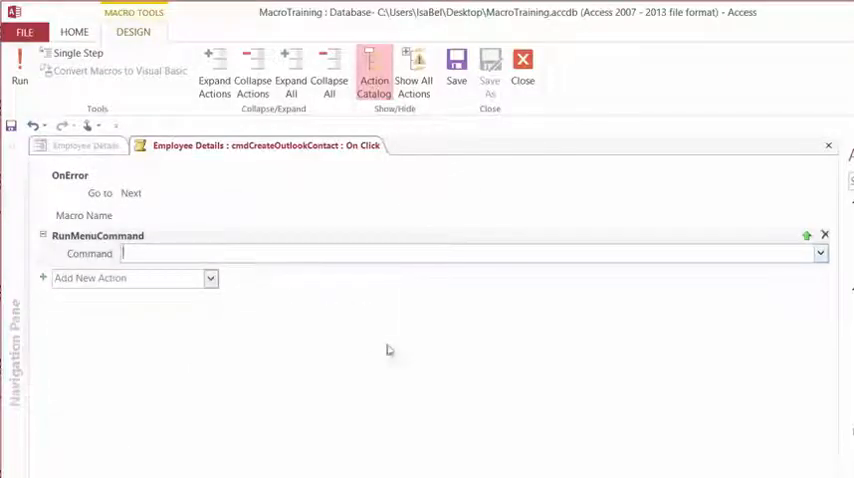
left_click(820, 253)
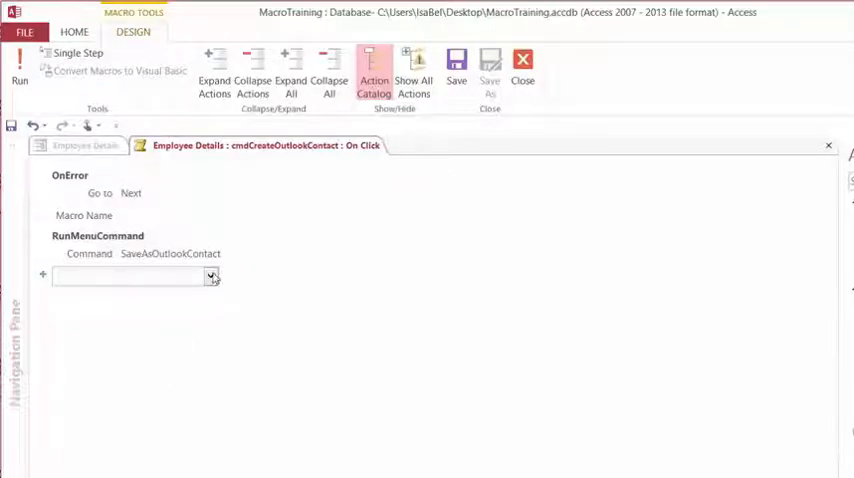
Step: Add an If block with condition [MacroError].[Number] <>0
type("If")
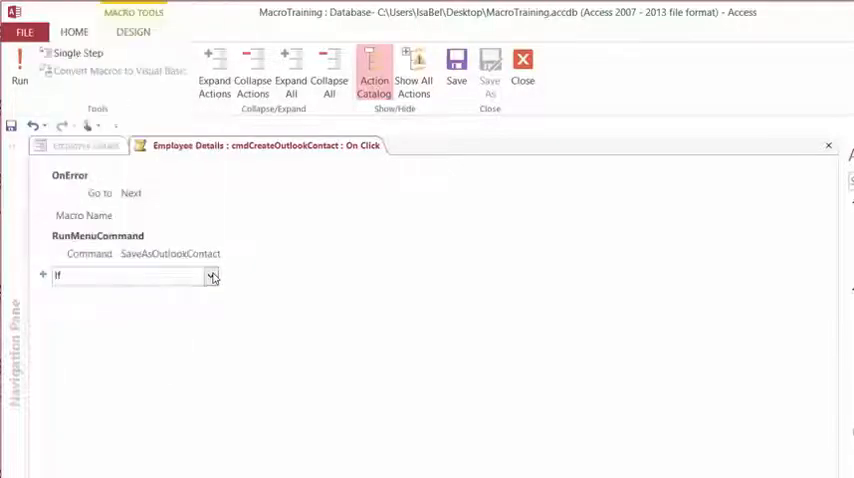
left_click(212, 276)
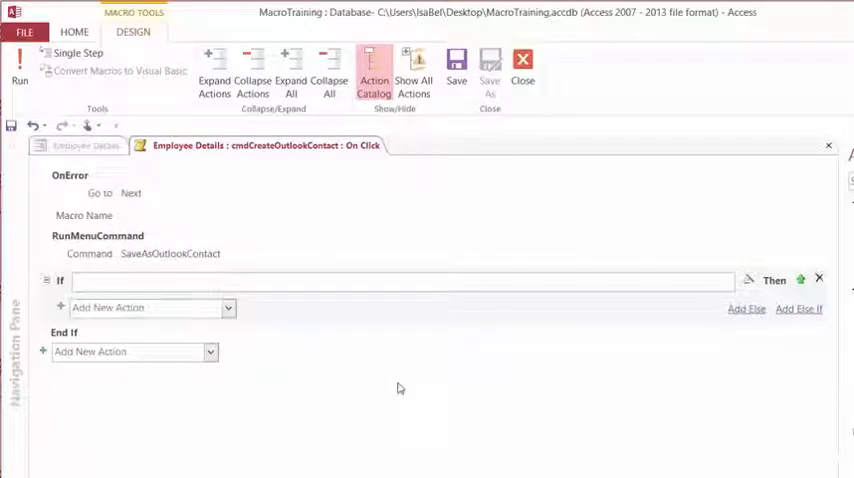
type("mac")
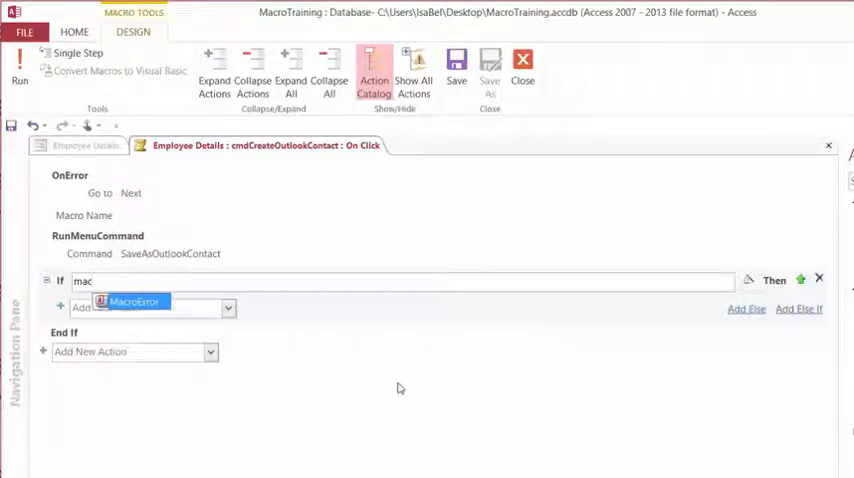
left_click(133, 302)
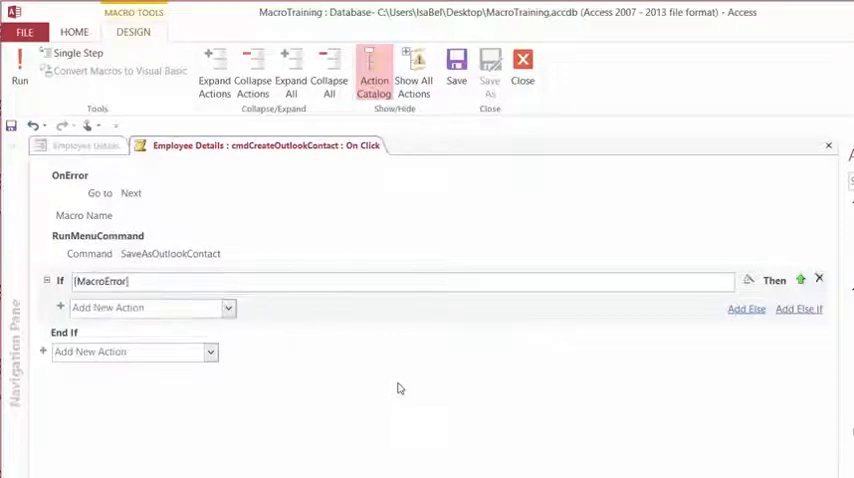
type(".nu")
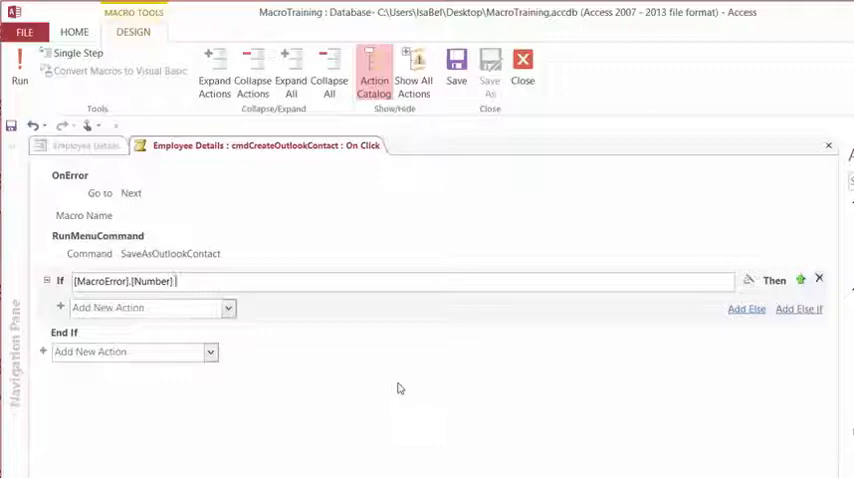
type("<>0")
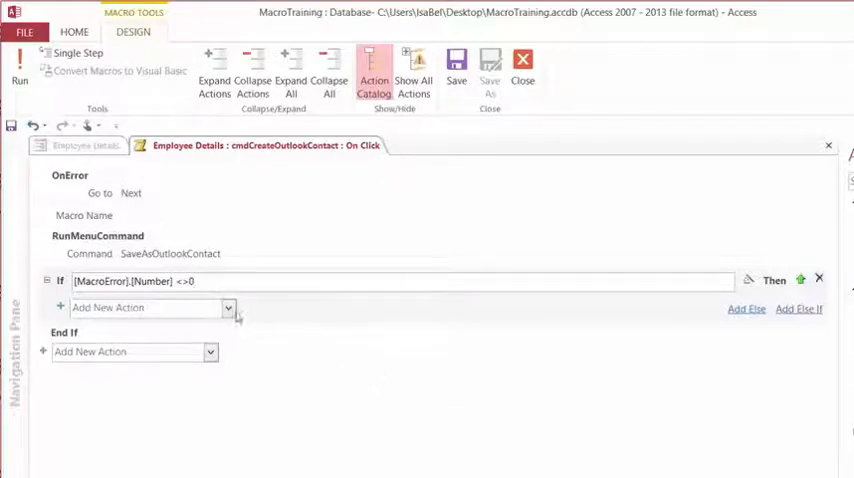
Step: Add a MessageBox inside the If with Message =[MacroError].[Description], checking Type options
left_click(228, 307)
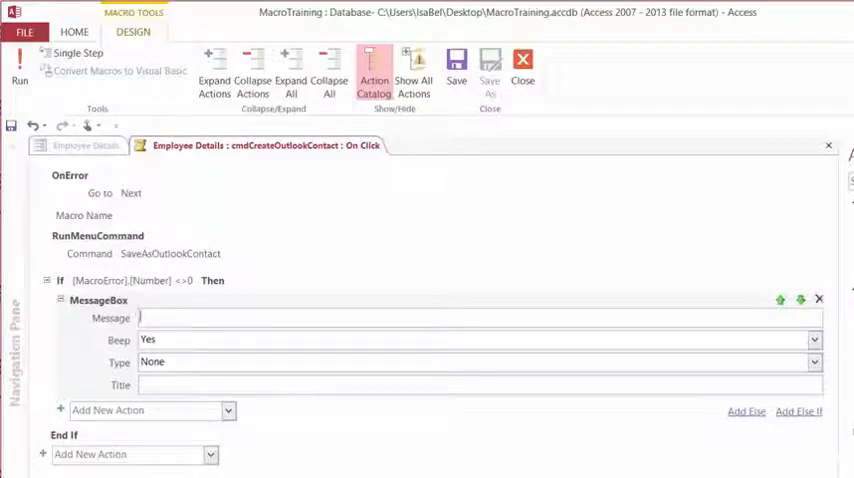
type("=macr")
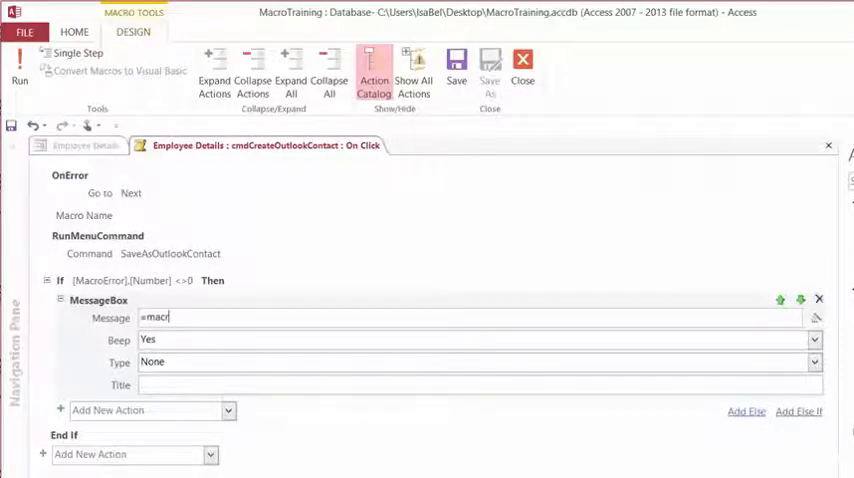
type("[MacroError].[Description")
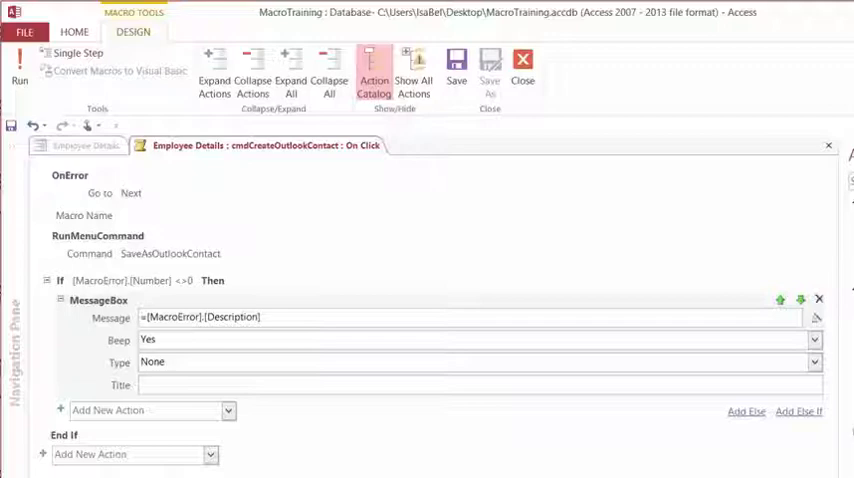
left_click(255, 317)
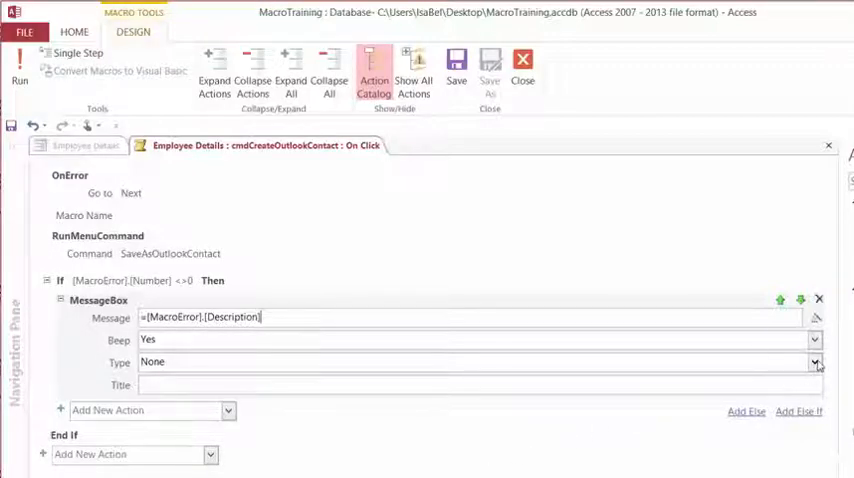
left_click(814, 362)
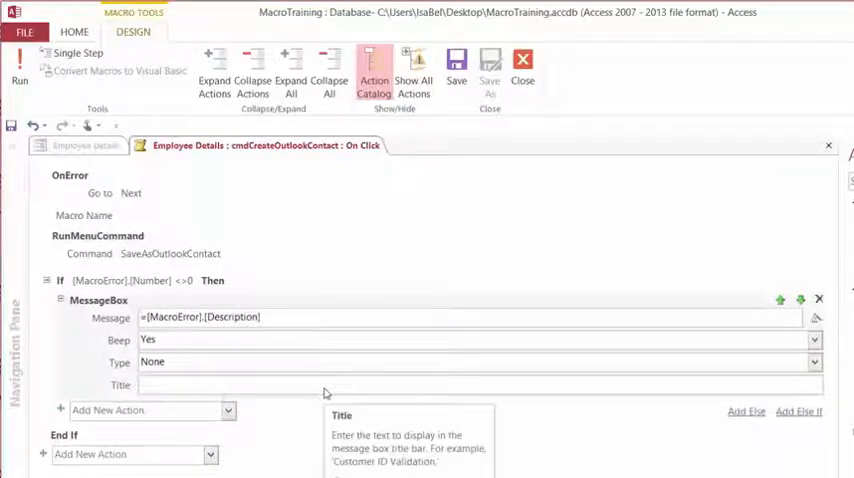
mouse_move(537, 465)
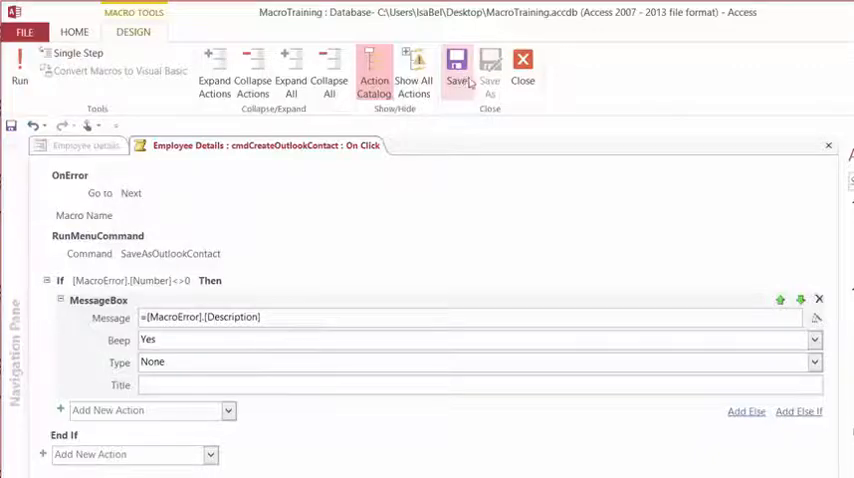
Step: Save and close the On Click macro, returning to Employee Details design
left_click(522, 70)
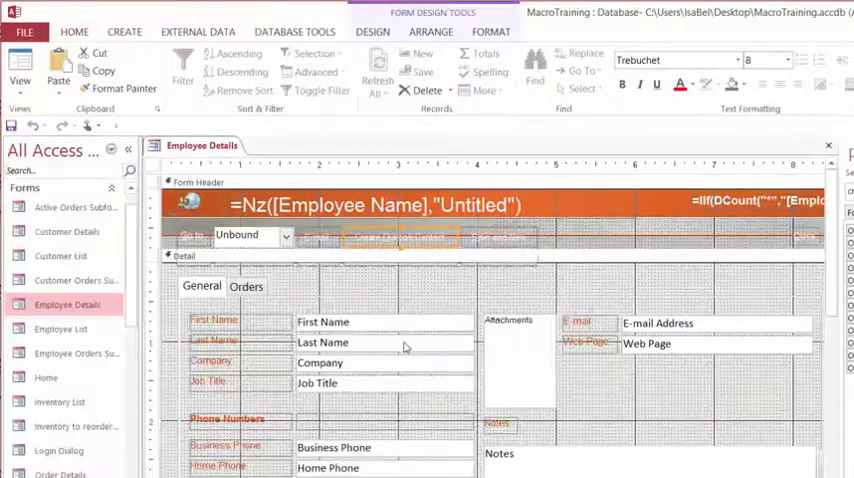